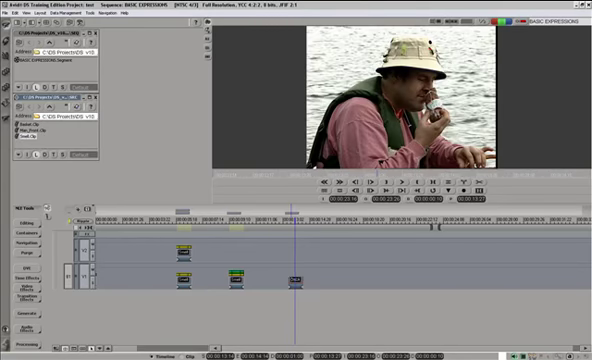
Apply the Color Correction preset as a clip effect on the timeline clip
{"action": "right_click", "coordinate": [296, 283]}
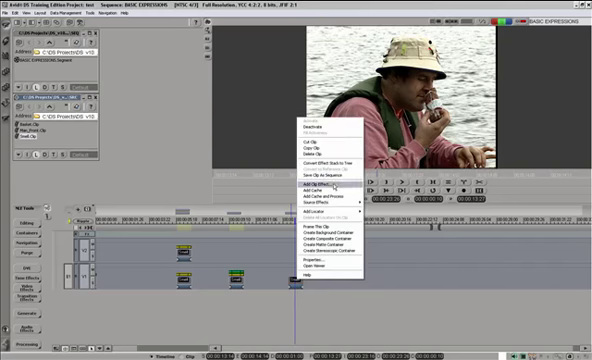
{"action": "left_click", "coordinate": [311, 181]}
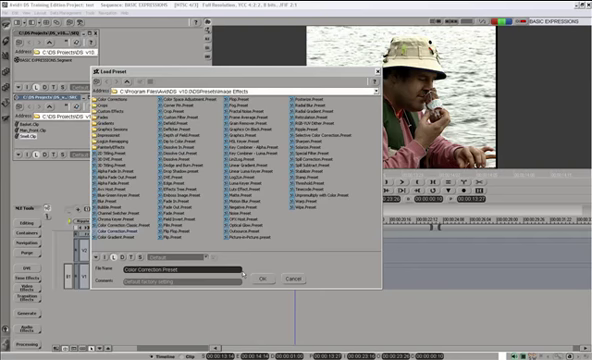
{"action": "left_click", "coordinate": [265, 277]}
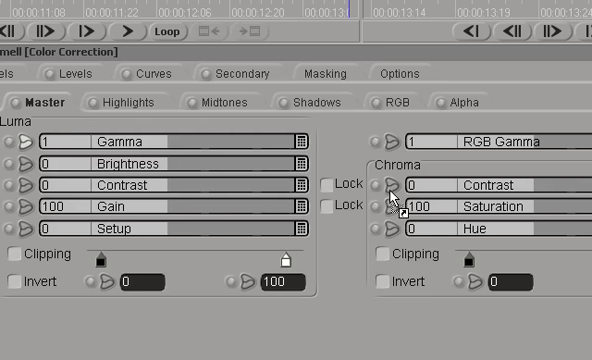
Drive Chroma Contrast with the expression Input1*10-10 linked to Master gamma
{"action": "left_click", "coordinate": [401, 185]}
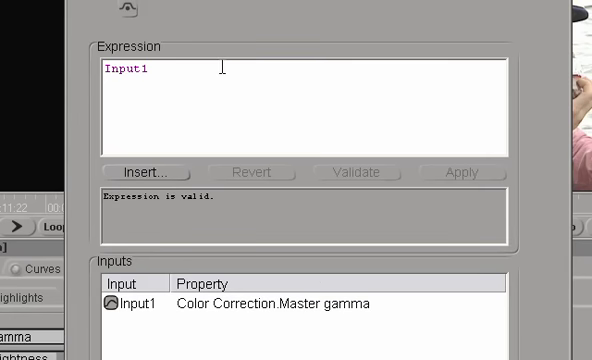
{"action": "type", "text": "*10"}
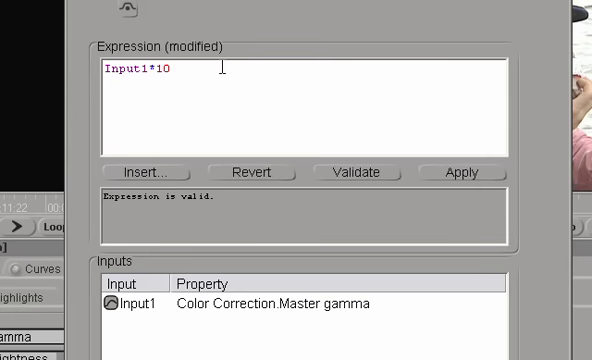
{"action": "left_click", "coordinate": [459, 172]}
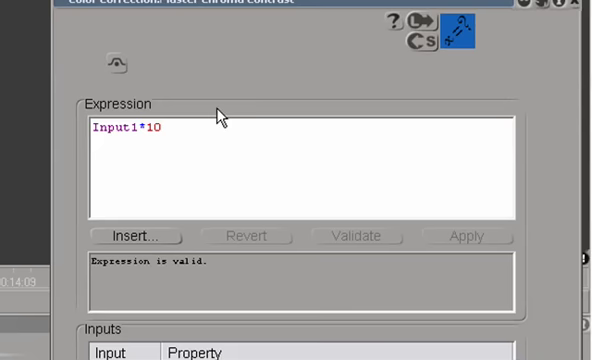
{"action": "type", "text": "-10"}
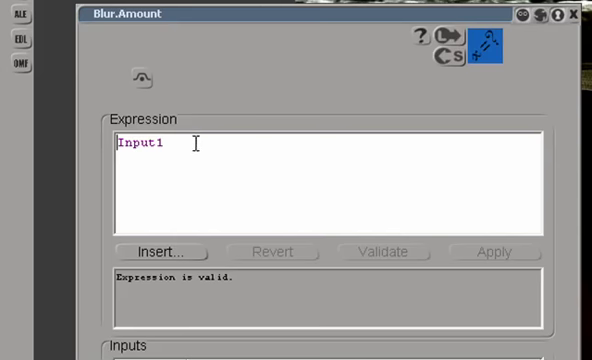
{"action": "mouse_move", "coordinate": [229, 127]}
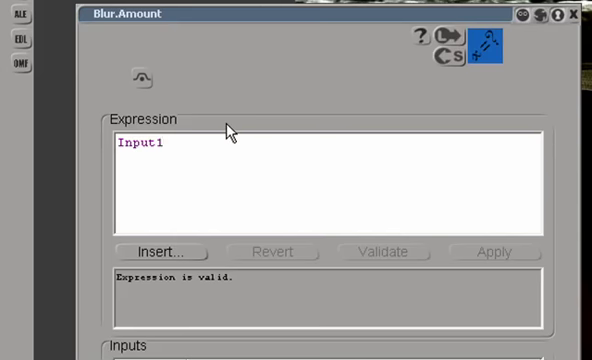
Set the Blur Amount expression to Input1*10-10
{"action": "type", "text": "*10-"}
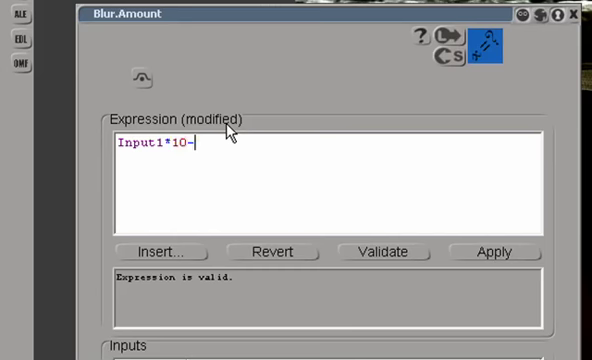
{"action": "type", "text": "10"}
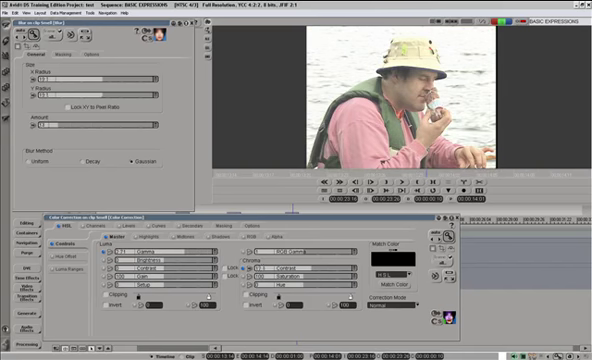
Give the blur X Radius an Input1* expression and Y Radius Input1*8
{"action": "right_click", "coordinate": [55, 68]}
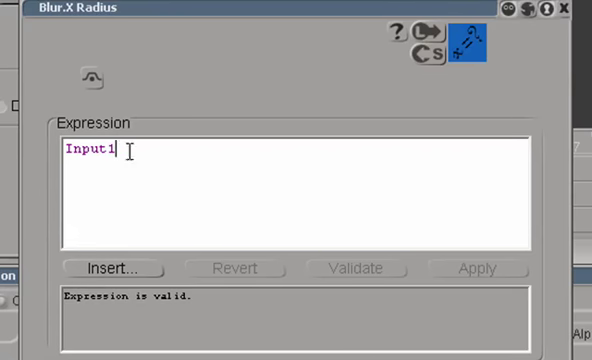
{"action": "type", "text": "*"}
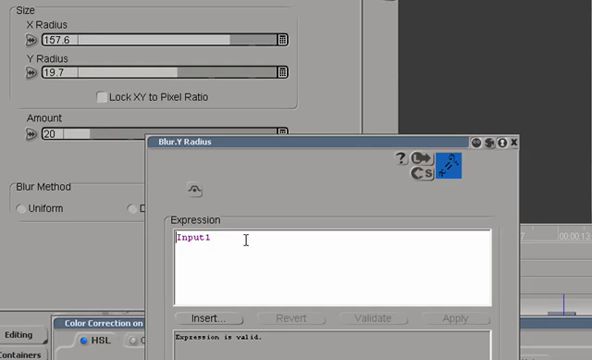
{"action": "type", "text": "*8"}
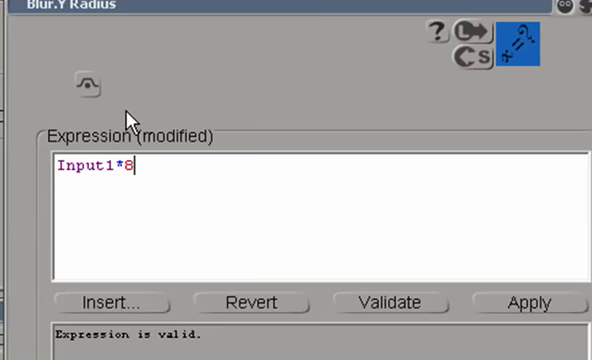
{"action": "left_click", "coordinate": [529, 302]}
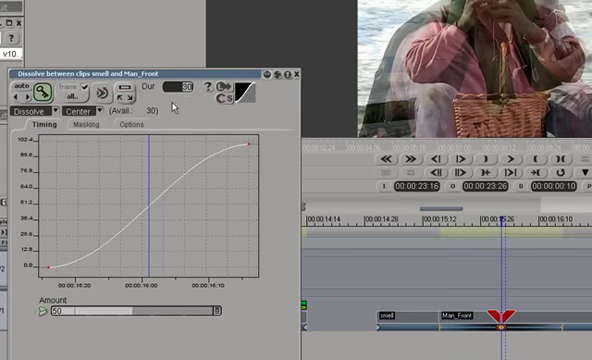
Close the Dissolve editor to return to the blurred timeline preview
{"action": "left_click", "coordinate": [297, 73]}
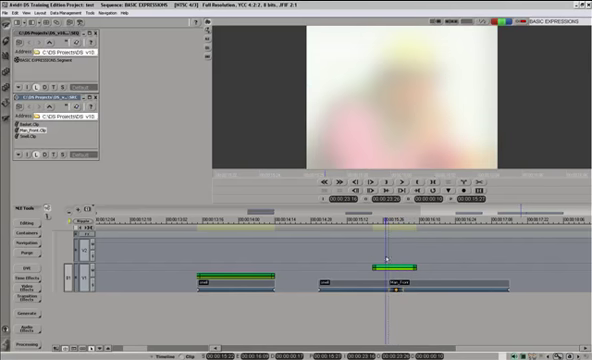
Reopen the Color Correction editor for the effect on V1
{"action": "right_click", "coordinate": [398, 262]}
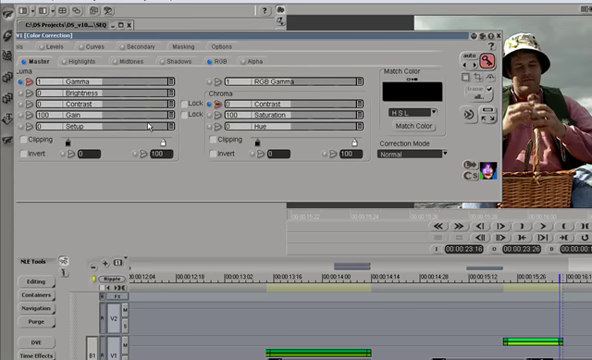
{"action": "mouse_move", "coordinate": [422, 52]}
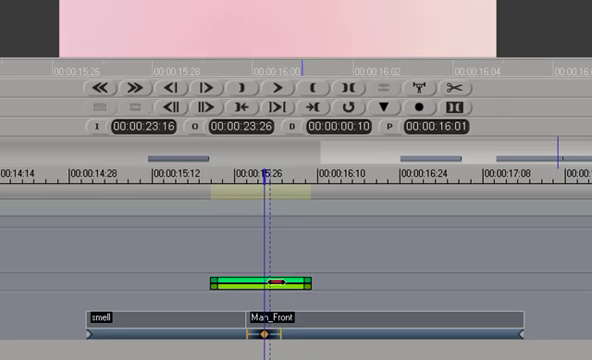
Cancel the Save Preset dialog without saving, leaving the DVE on Man_Front
{"action": "right_click", "coordinate": [255, 285]}
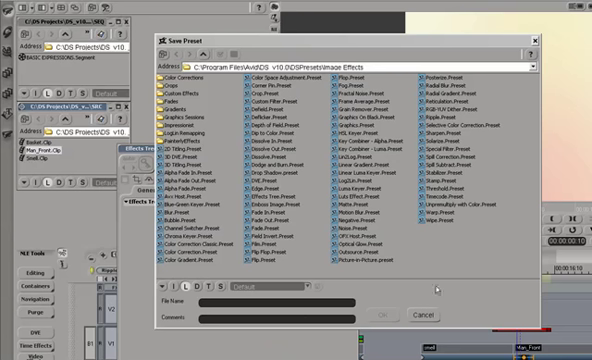
{"action": "left_click", "coordinate": [423, 315]}
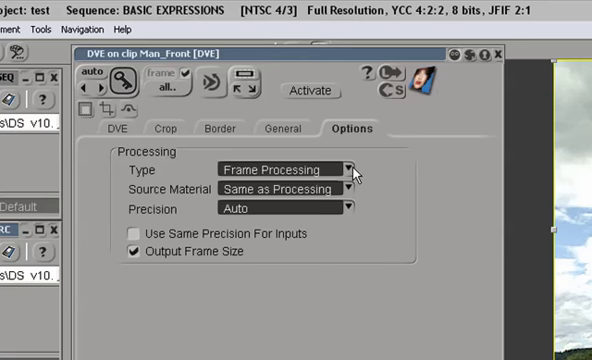
{"action": "mouse_move", "coordinate": [148, 160]}
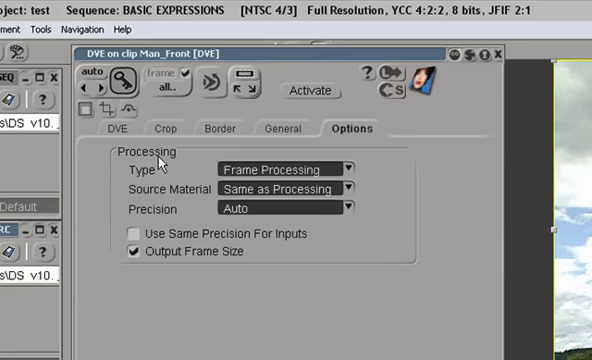
Switch the DVE editor to the DVE tab to show translate, scale and rotate
{"action": "left_click", "coordinate": [126, 128]}
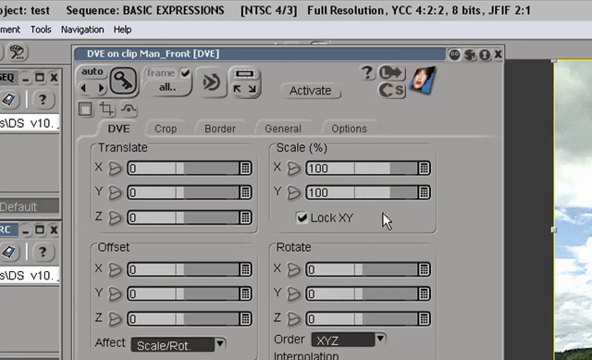
{"action": "mouse_move", "coordinate": [427, 235]}
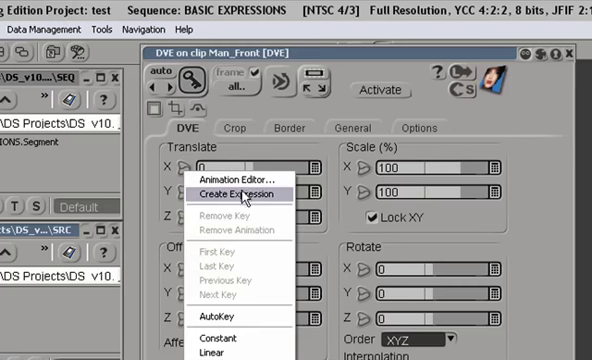
Create a Random Custom expression on Translate X with minimum -15, selecting the maximum placeholder
{"action": "left_click", "coordinate": [235, 194]}
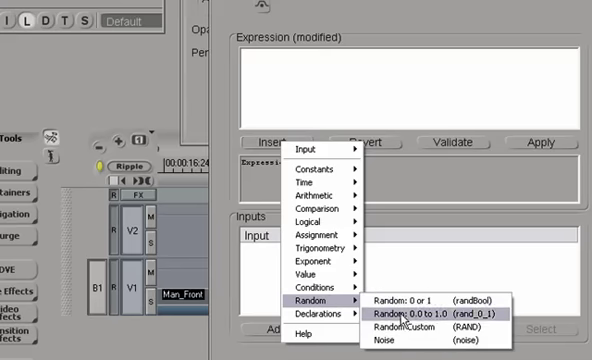
{"action": "left_click", "coordinate": [407, 327]}
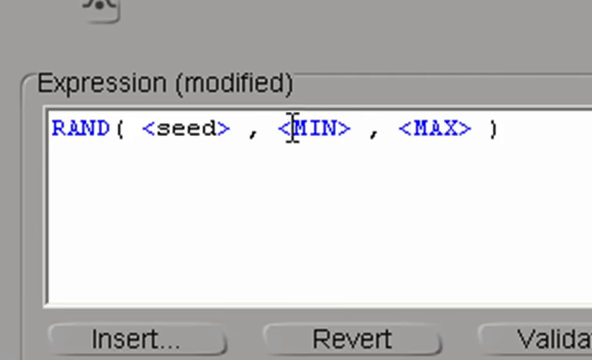
{"action": "double_click", "coordinate": [315, 127]}
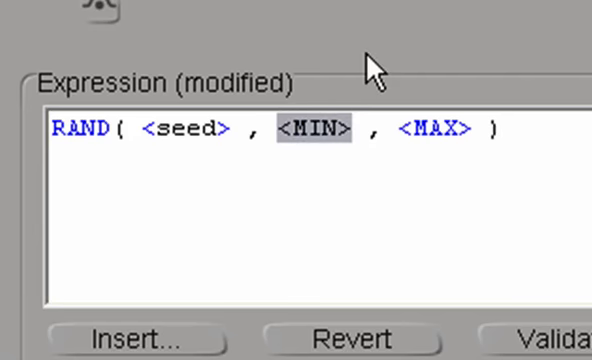
{"action": "type", "text": "-15"}
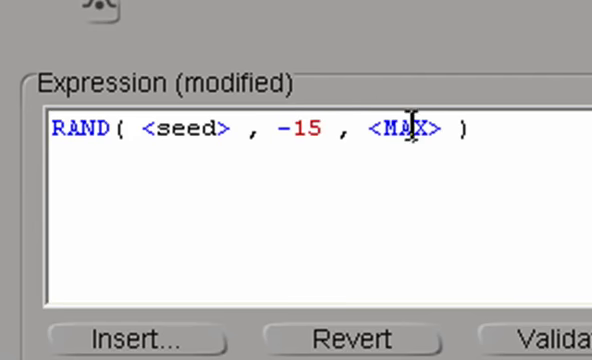
{"action": "double_click", "coordinate": [398, 129]}
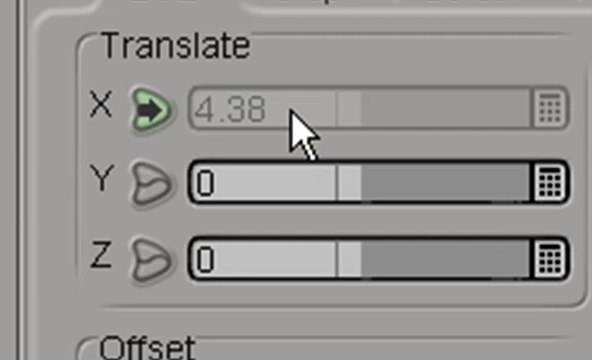
{"action": "mouse_move", "coordinate": [300, 130]}
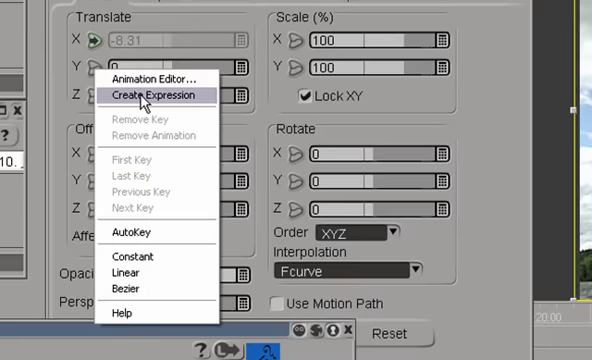
Give Translate Y the expression RAND(12, -15, 15)
{"action": "left_click", "coordinate": [150, 95]}
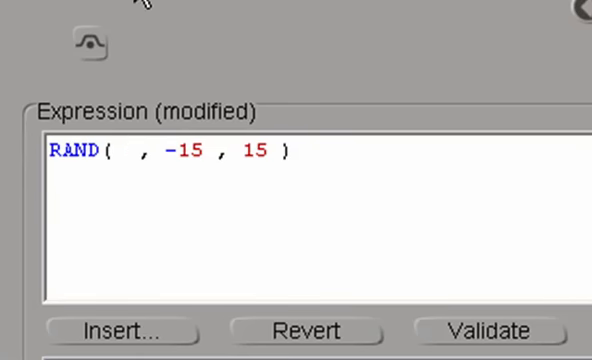
{"action": "type", "text": "12"}
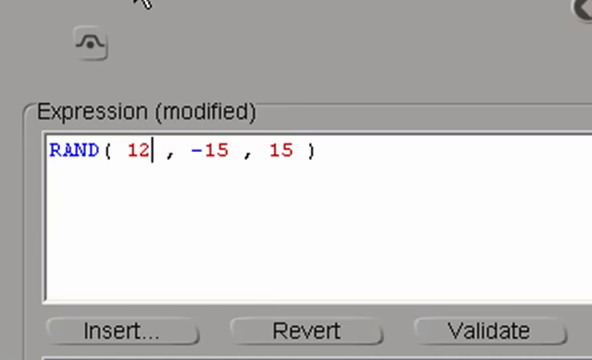
{"action": "mouse_move", "coordinate": [309, 186]}
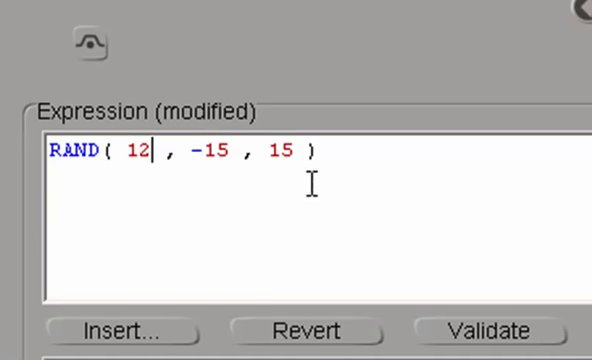
{"action": "left_click", "coordinate": [483, 330]}
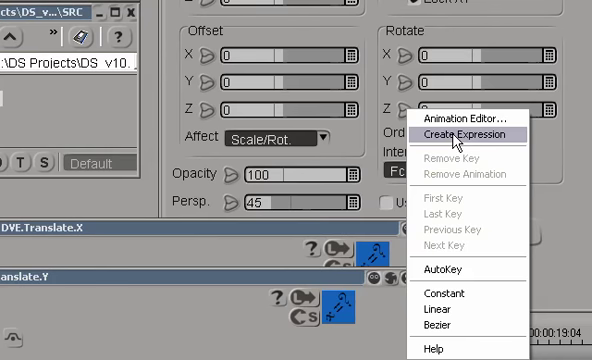
Enter the expression RAND( 3 , -15 , 15 ) for Rotate Z
{"action": "left_click", "coordinate": [469, 134]}
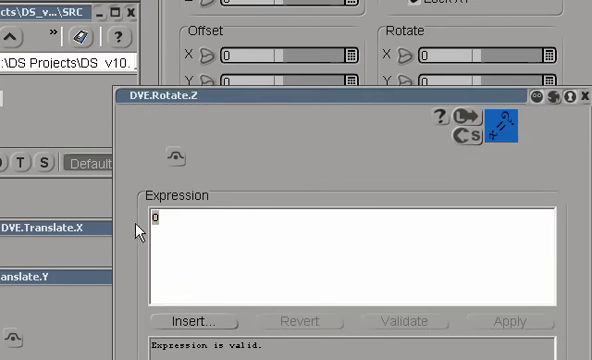
{"action": "type", "text": "RAND( 3 , -15 , 15 )"}
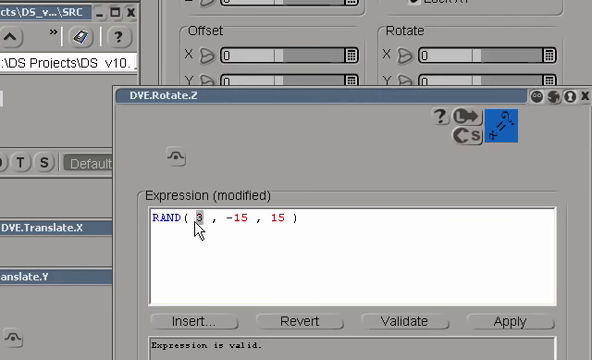